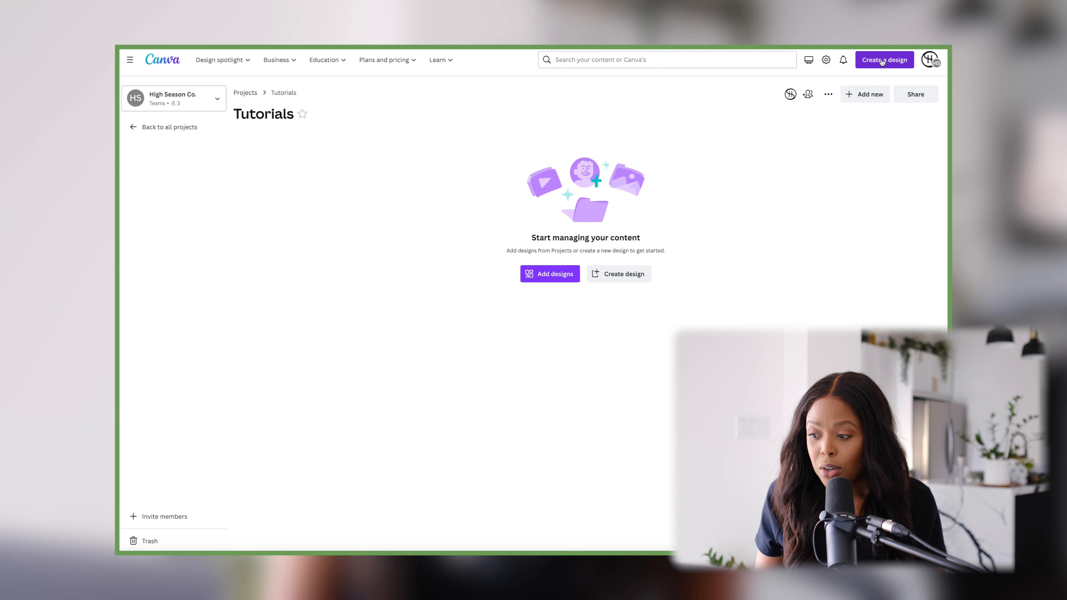
Start a new Instagram Reel design by searching 'reel' among the design types
left_click(884, 60)
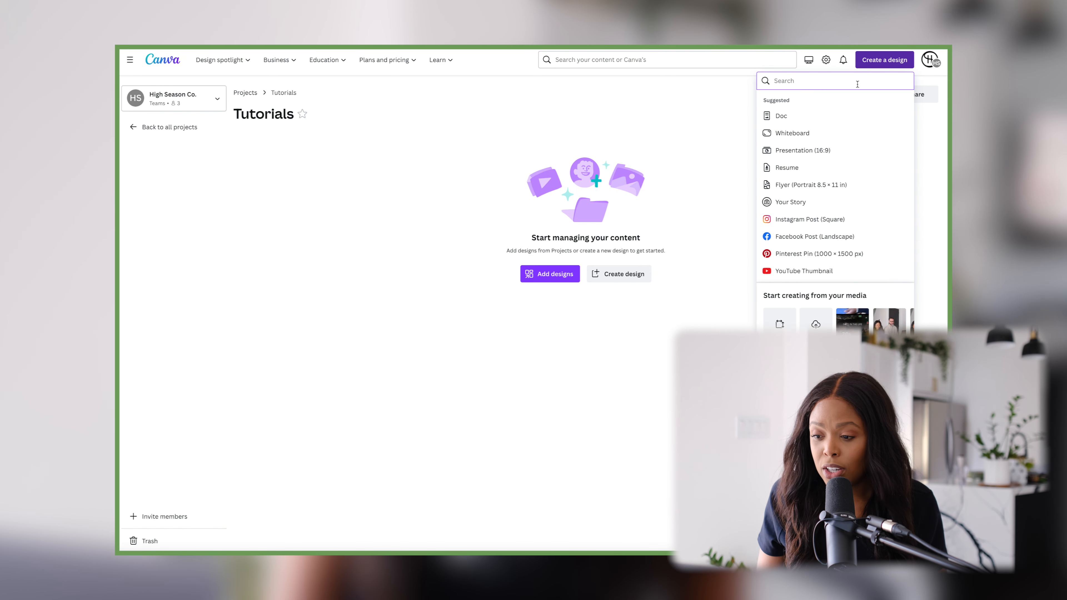
type("reel")
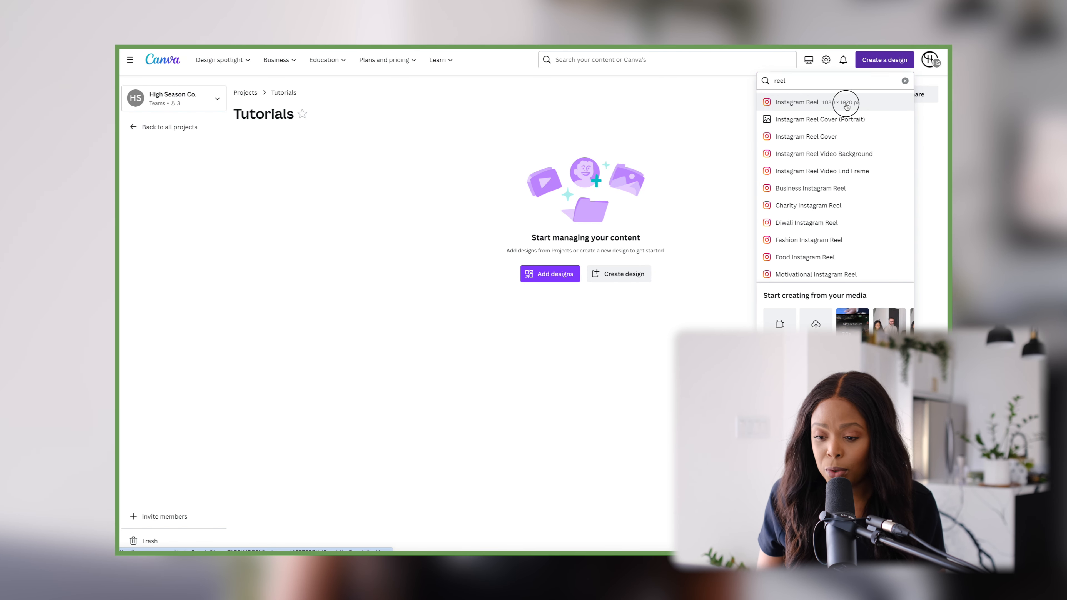
left_click(794, 101)
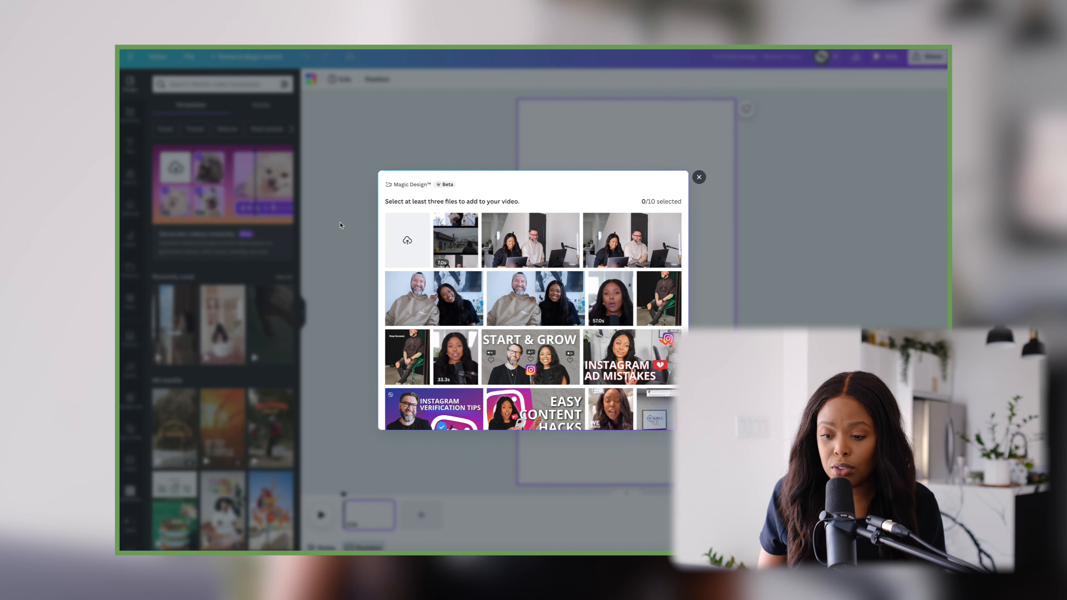
Upload the seven coffee shop MP4 clips from Downloads into the Magic Design picker
left_click(407, 240)
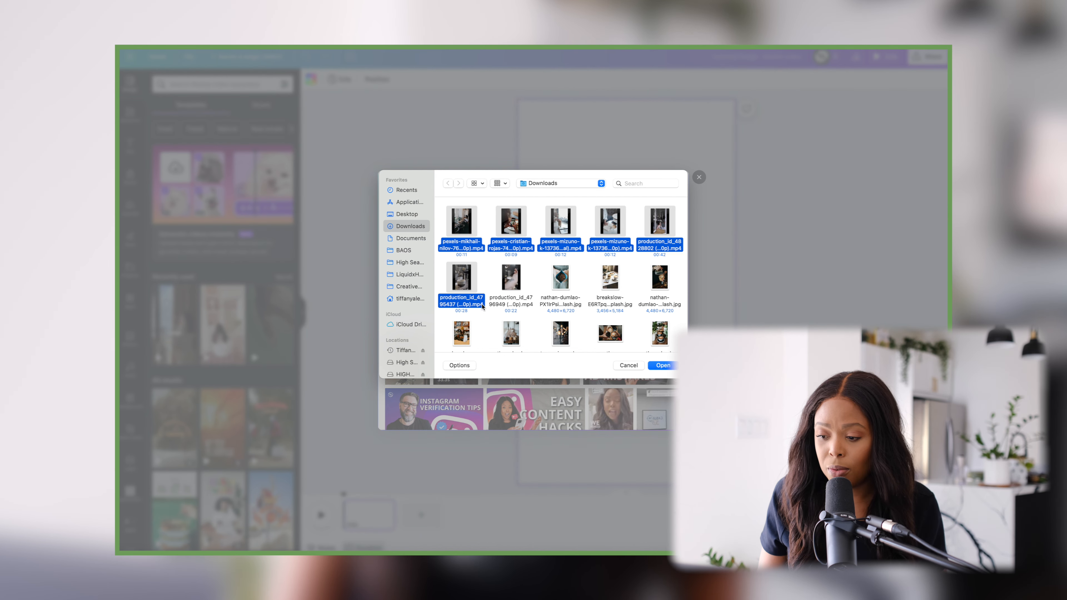
left_click(661, 365)
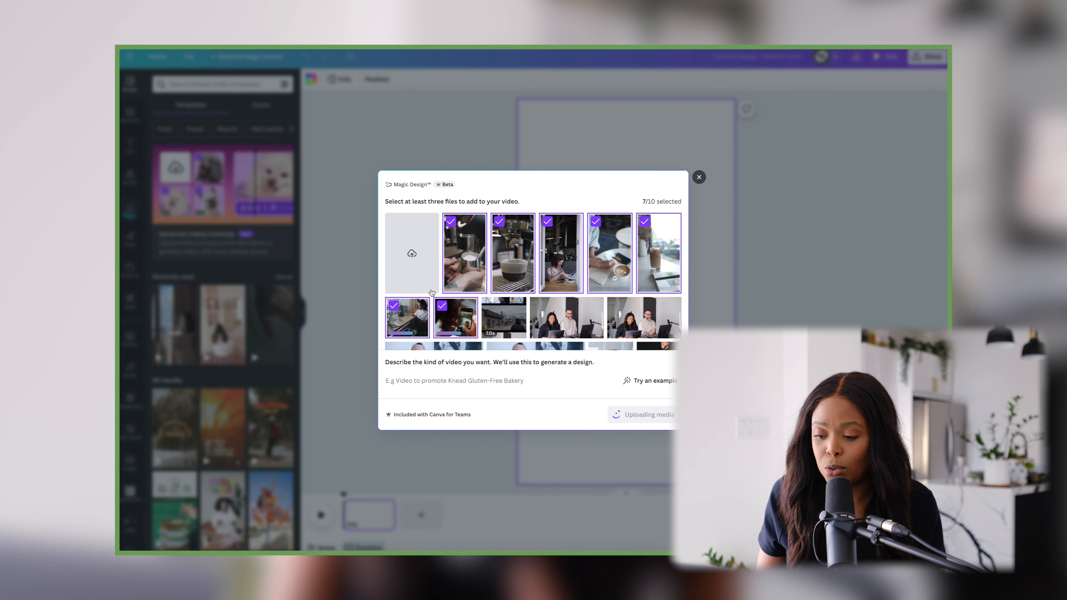
Describe the video as 'Promote local coffee shop as a place to come and work'
type("Promot")
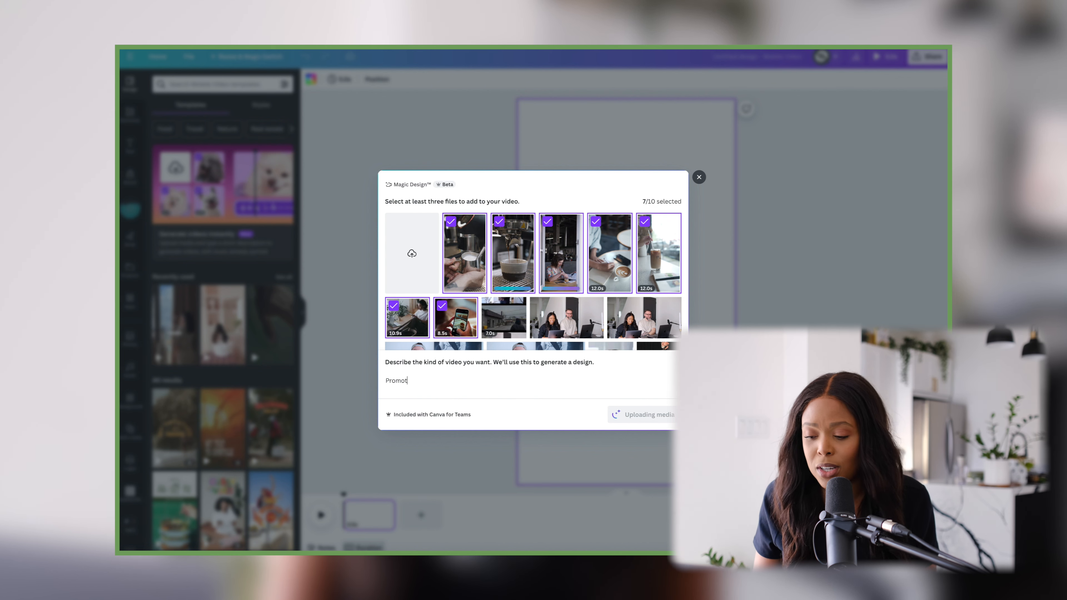
type("e local cof")
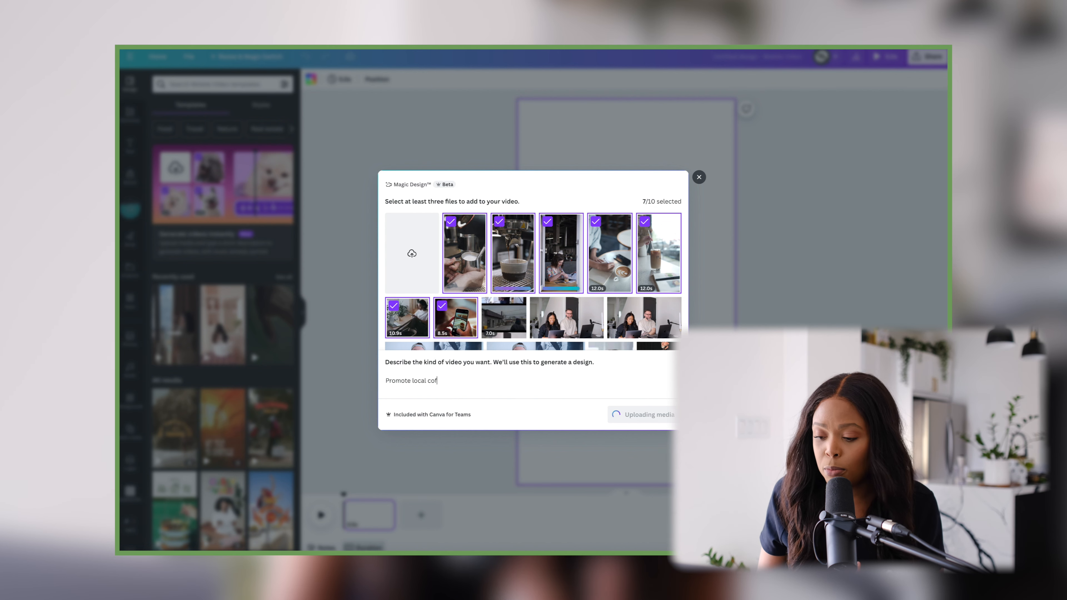
type("fee shop as a pla")
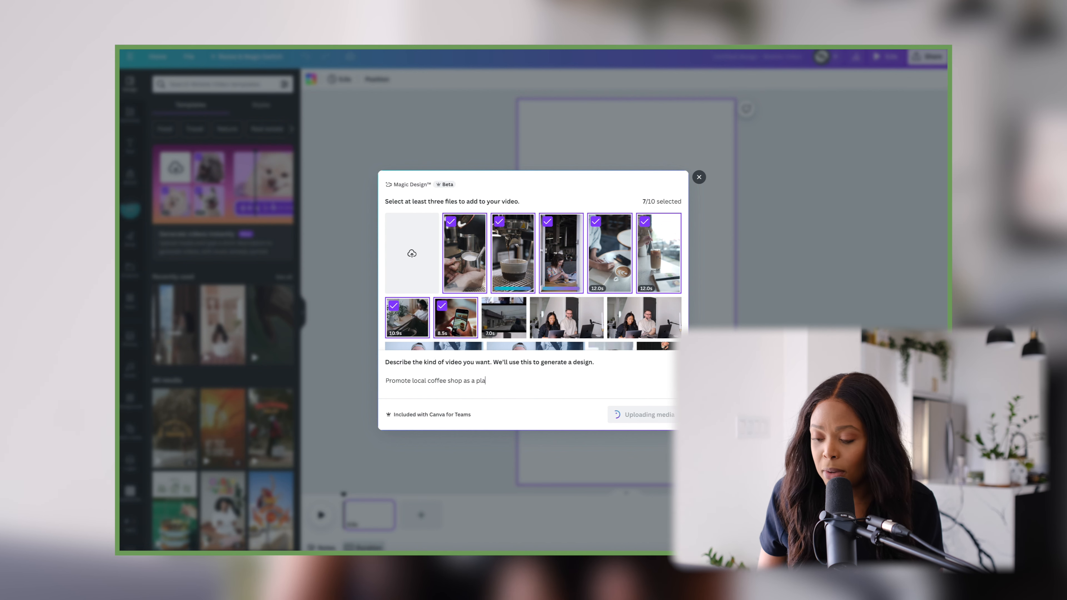
type("ce to come and w")
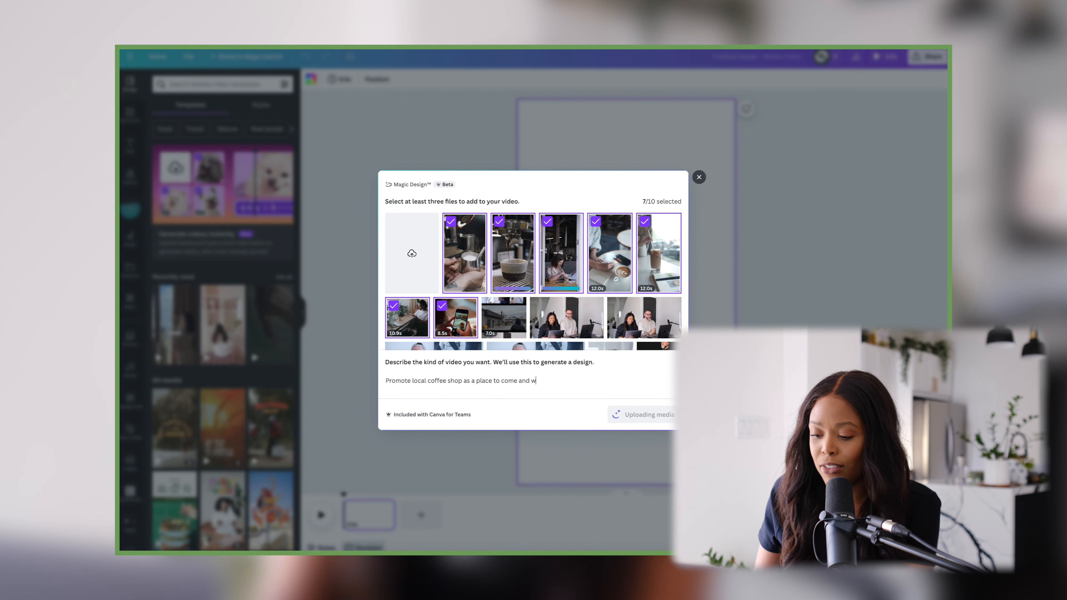
type("ork")
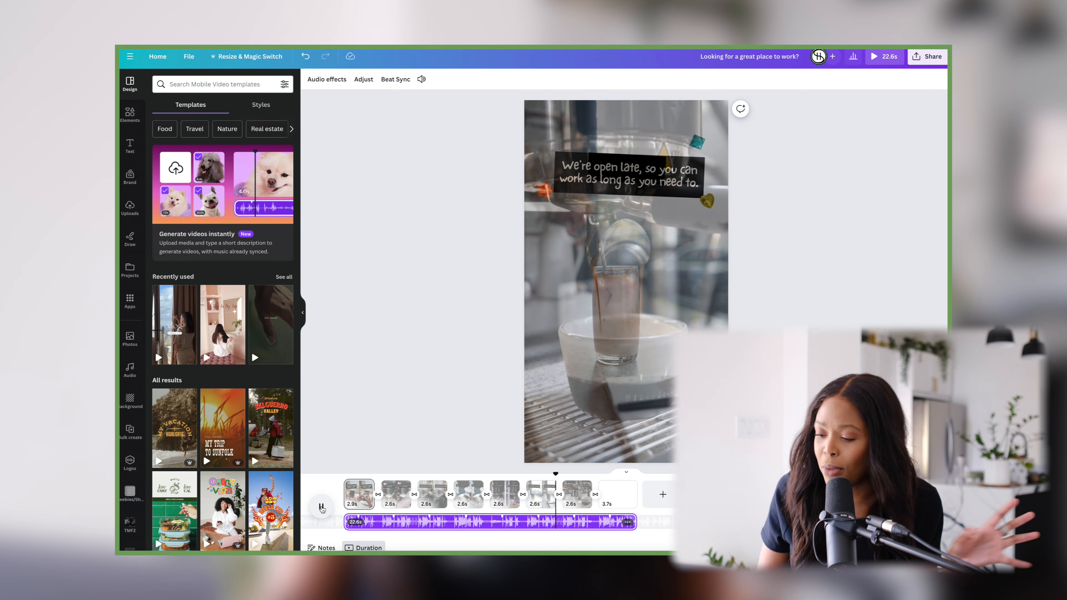
Make the scene-1 caption 'Looking for a great place to work?' brand green in DM Sans
left_click(321, 511)
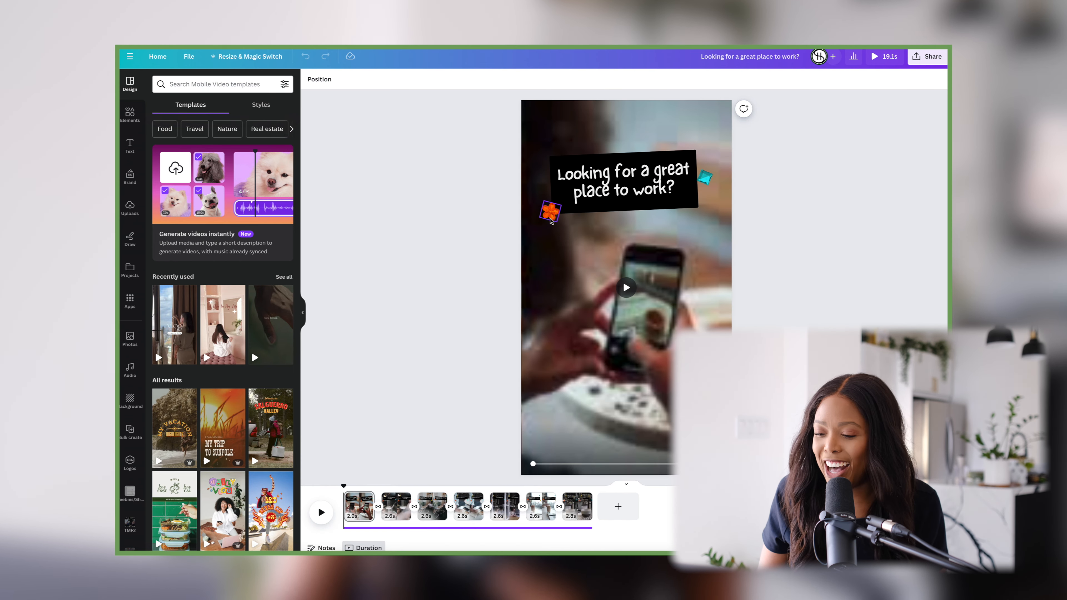
left_click(622, 178)
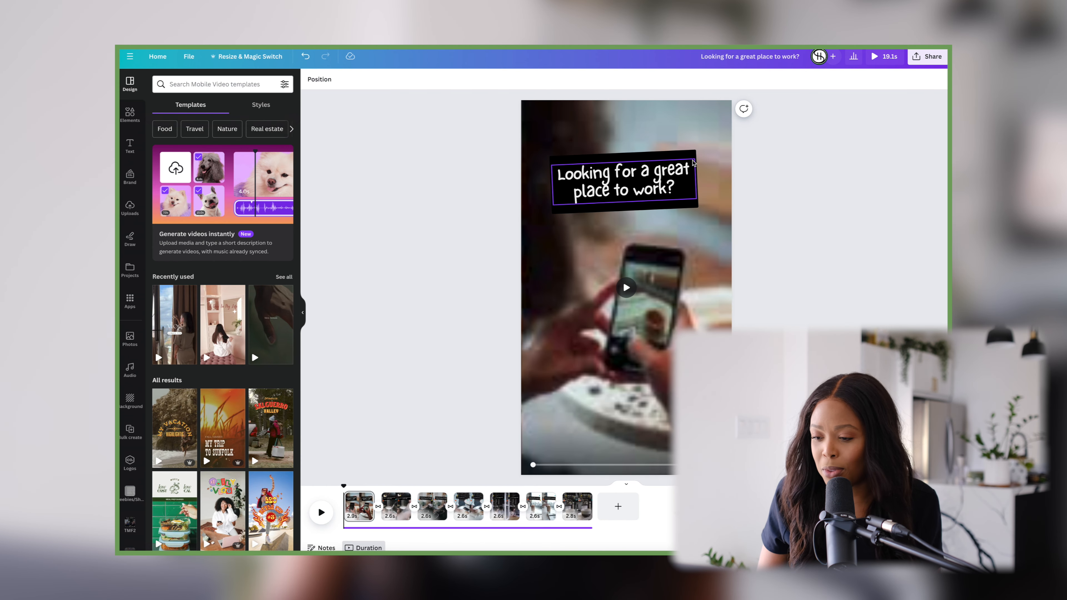
left_click(435, 79)
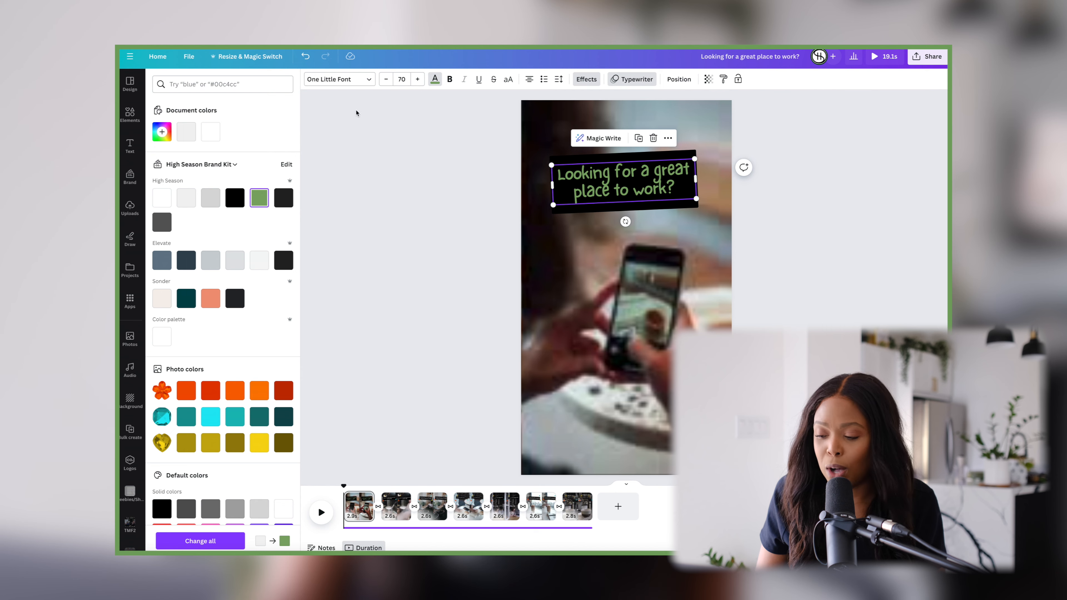
left_click(130, 83)
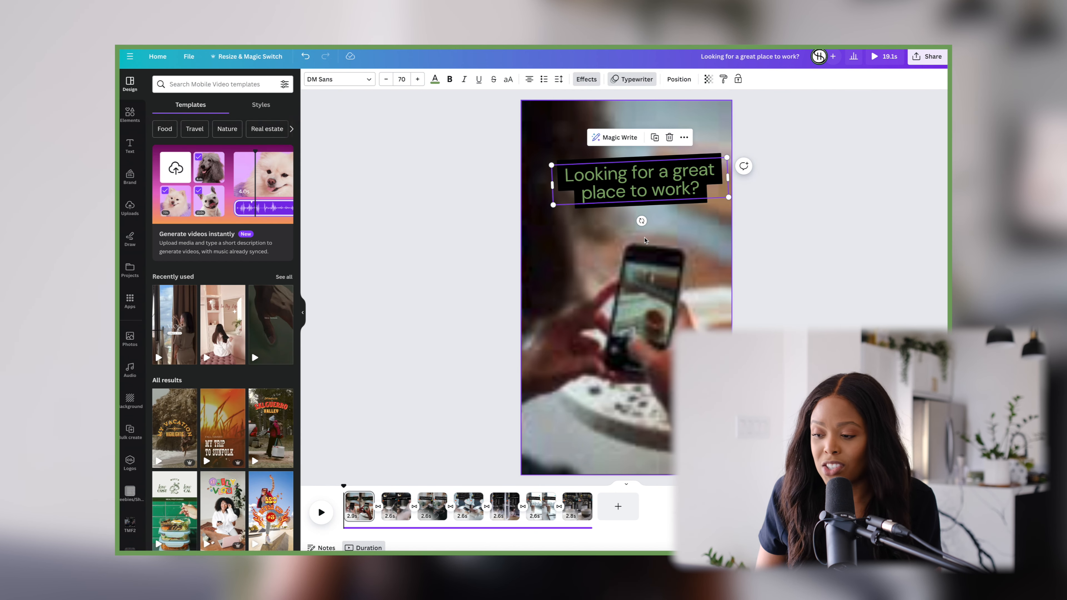